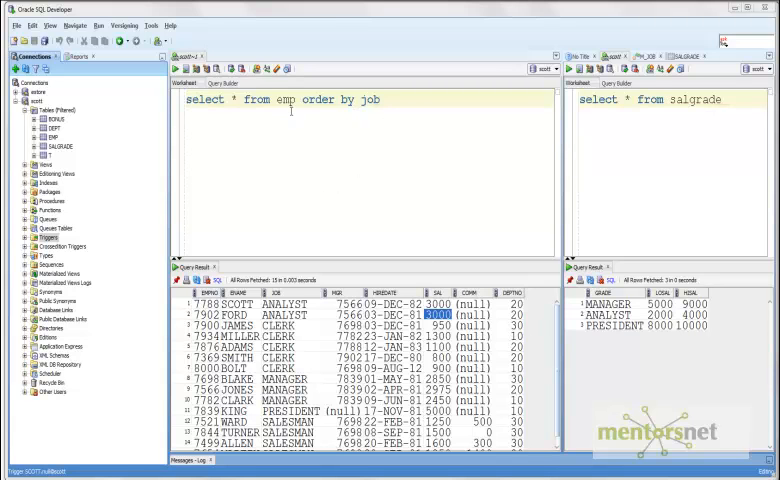
Highlight the EMP and SALGRADE queries as the data the trigger works on.
{"action": "double_click", "coordinate": [286, 100]}
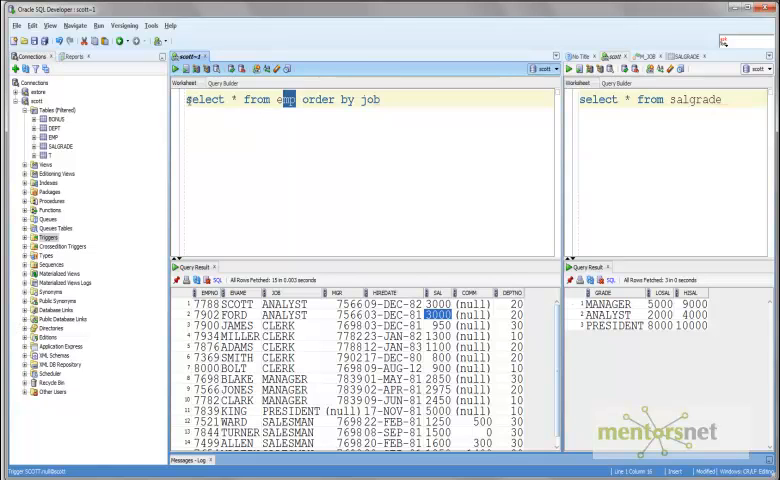
{"action": "triple_click", "coordinate": [280, 100]}
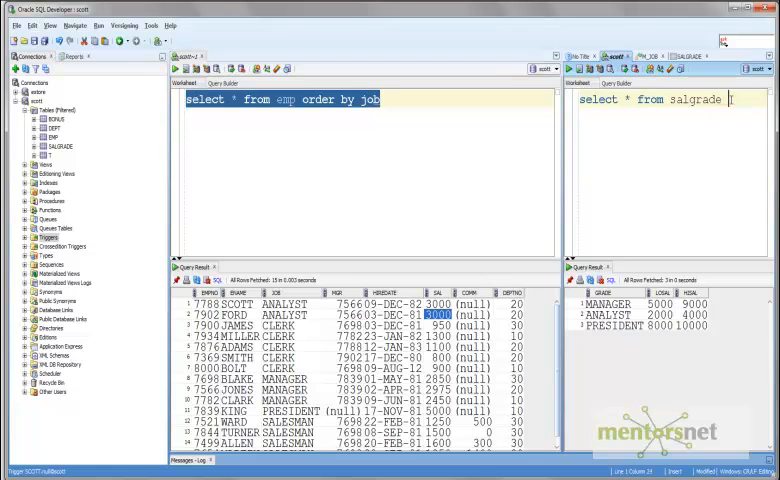
{"action": "triple_click", "coordinate": [660, 100]}
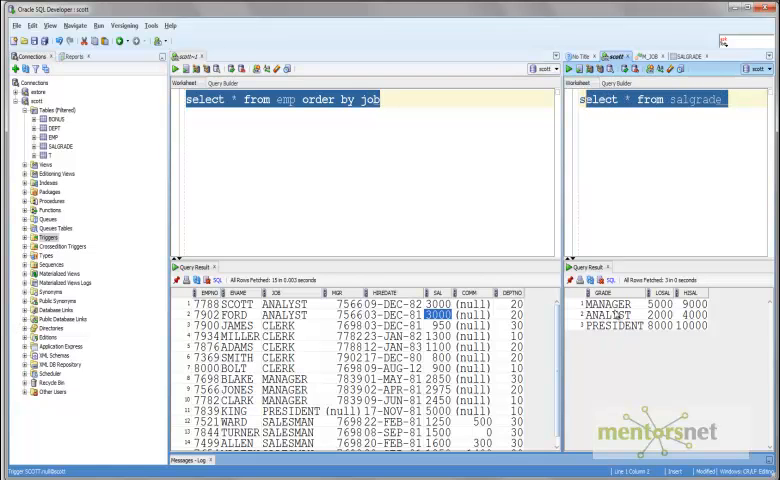
Point out the MANAGER and ANALYST salary grades and the ANALYST lower bound 2000.
{"action": "left_click", "coordinate": [612, 304]}
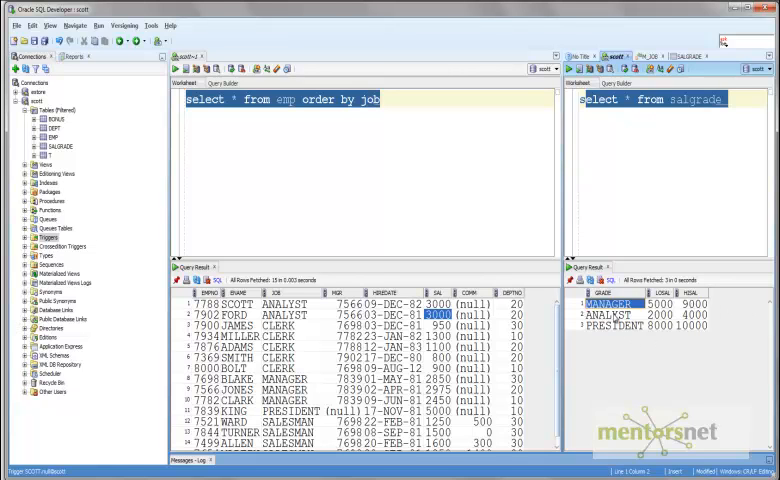
{"action": "left_click", "coordinate": [604, 316]}
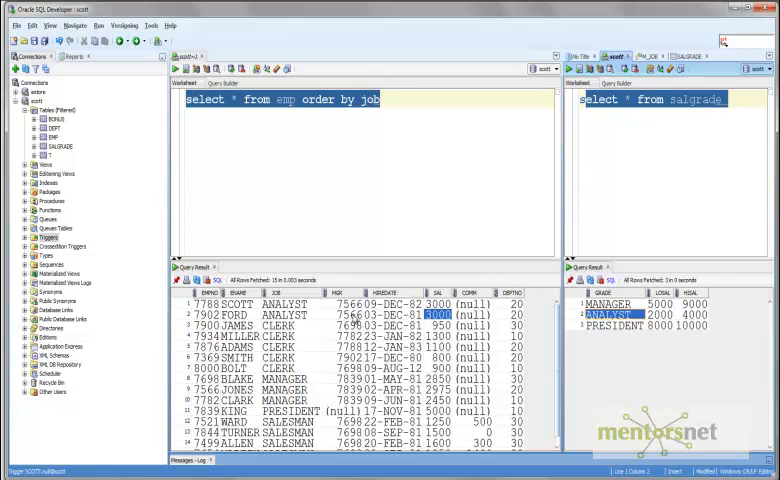
{"action": "left_click", "coordinate": [400, 314]}
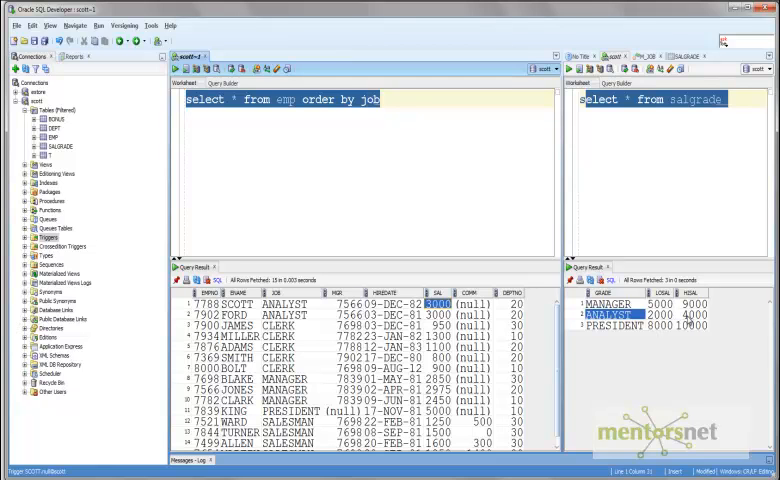
{"action": "left_click", "coordinate": [656, 316]}
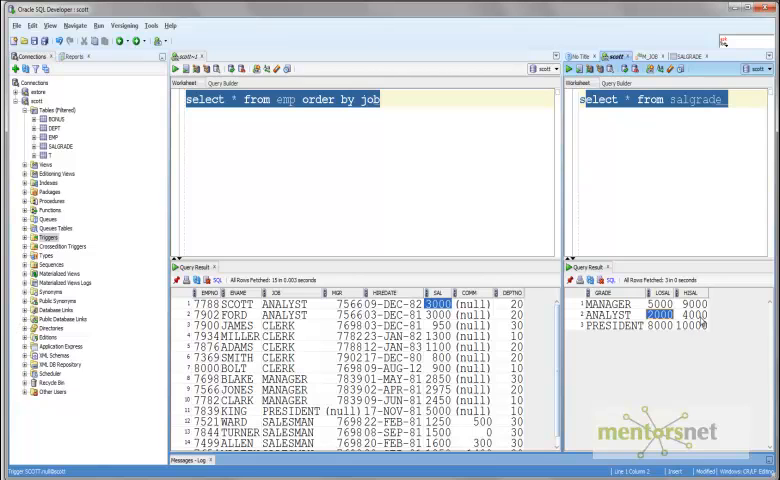
{"action": "mouse_move", "coordinate": [710, 354]}
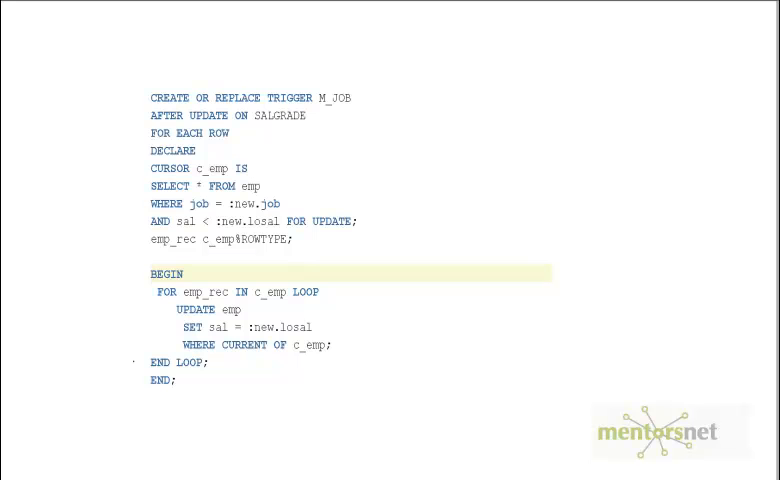
{"action": "mouse_move", "coordinate": [208, 18]}
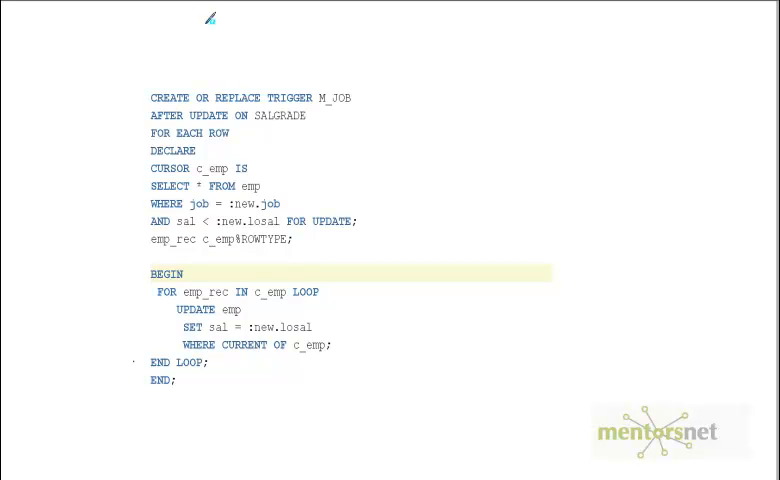
{"action": "mouse_move", "coordinate": [288, 102]}
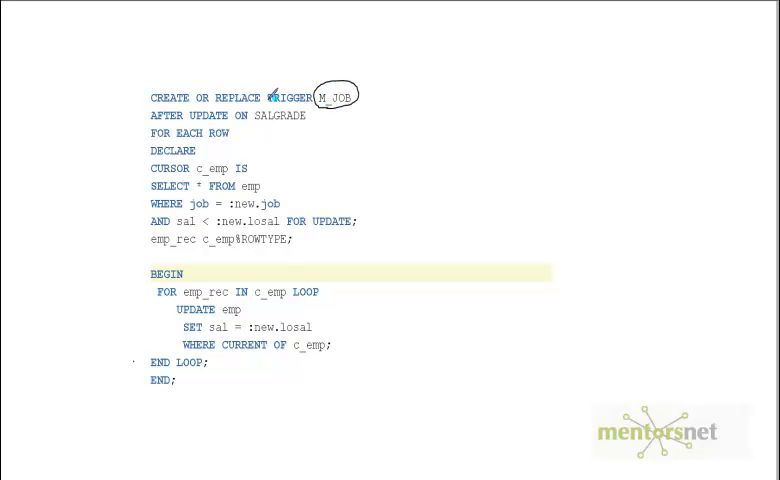
{"action": "mouse_move", "coordinate": [190, 118]}
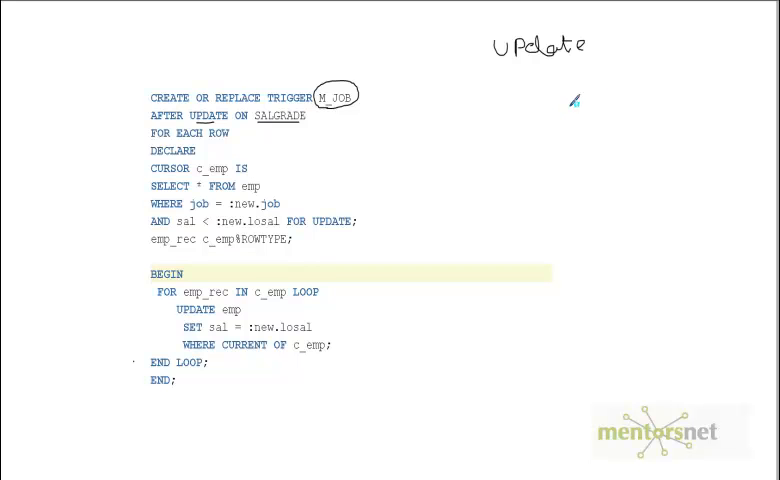
{"action": "mouse_move", "coordinate": [504, 138]}
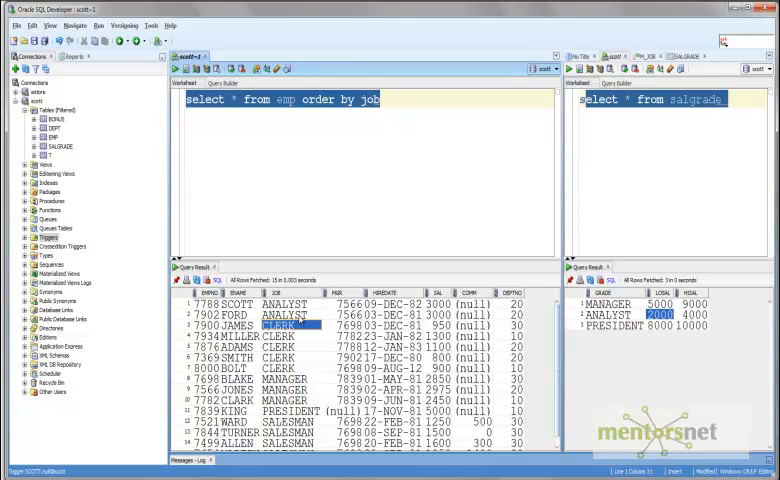
{"action": "mouse_move", "coordinate": [408, 316]}
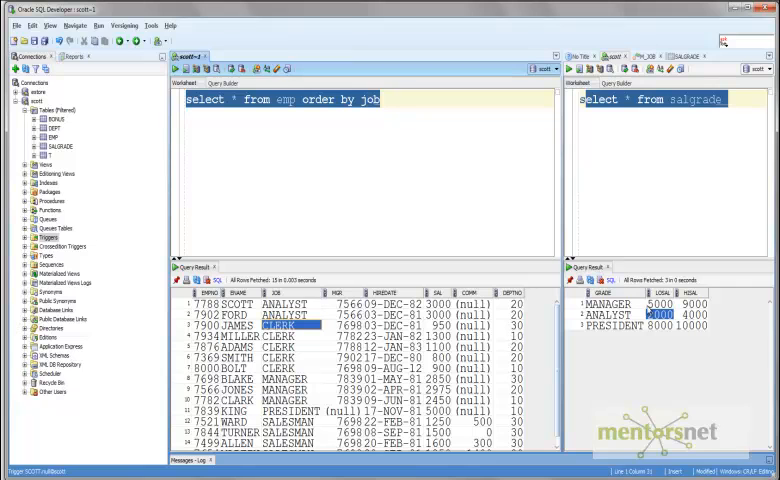
{"action": "mouse_move", "coordinate": [388, 344]}
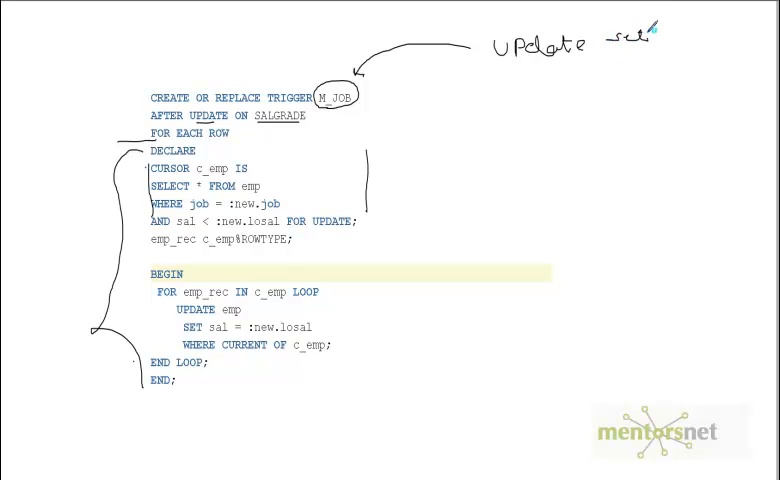
{"action": "mouse_move", "coordinate": [572, 76]}
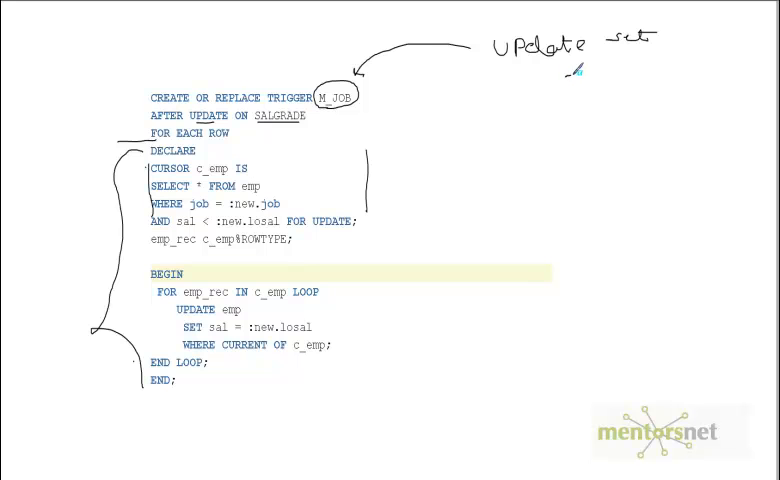
Handwrite 'Job' beneath 'Update set' beside the bracketed trigger body.
{"action": "type", "text": "Job"}
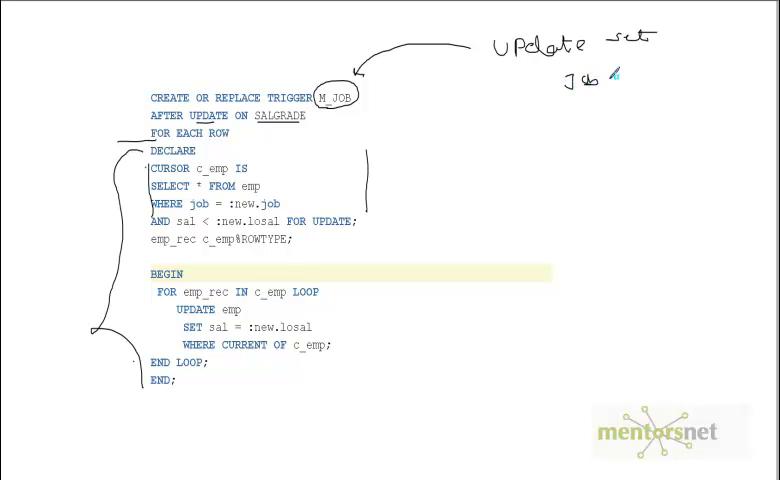